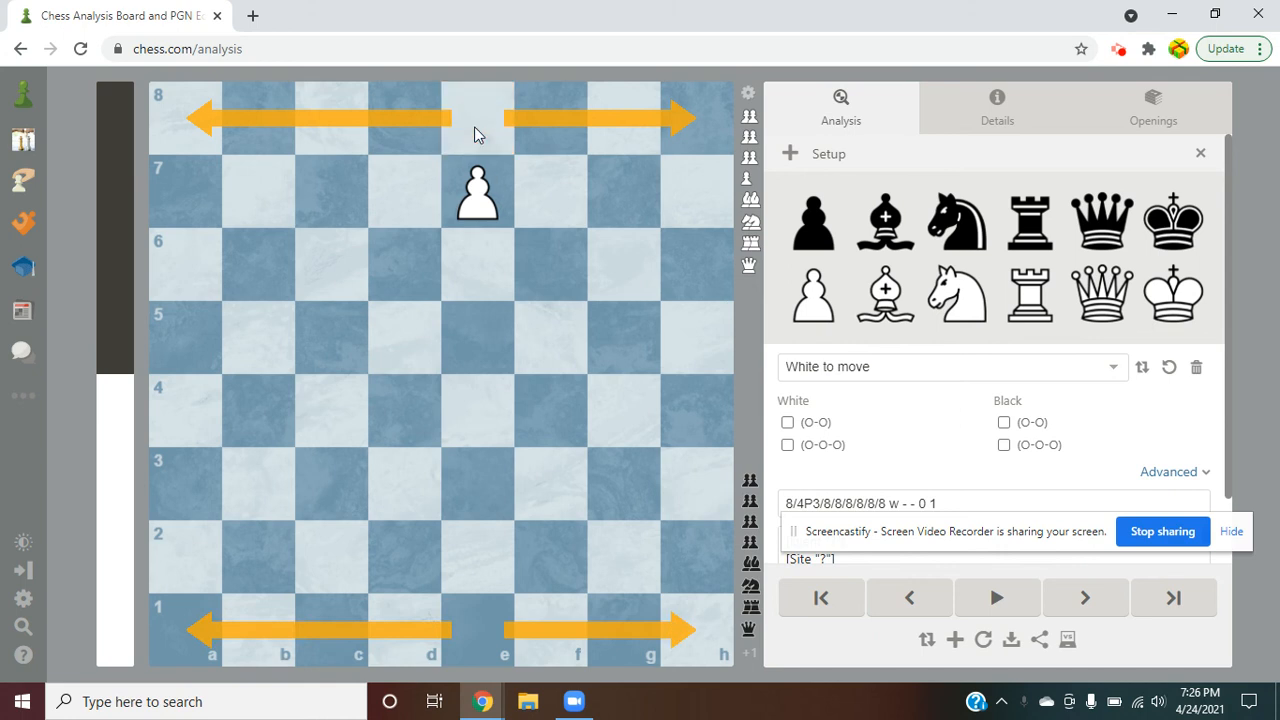
Advance the white pawn from e7 to e8, then remove it to empty the board.
left_click_drag(476, 190, 476, 116)
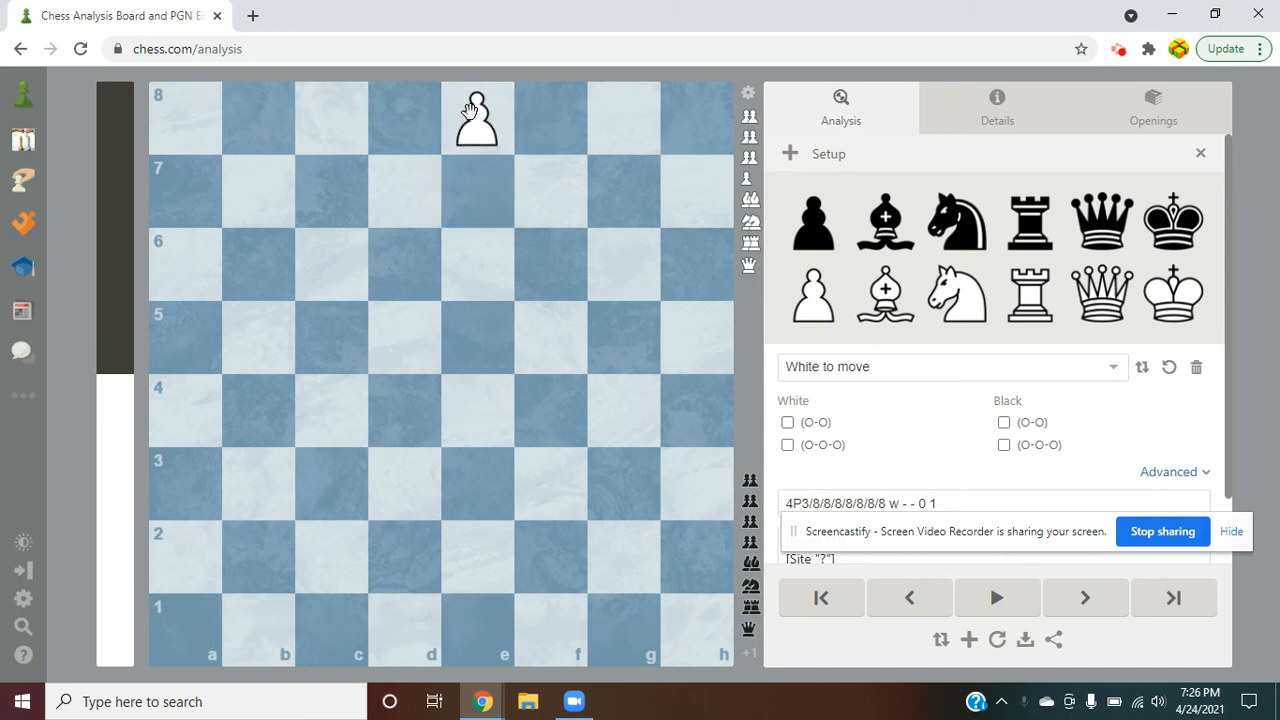
left_click(478, 116)
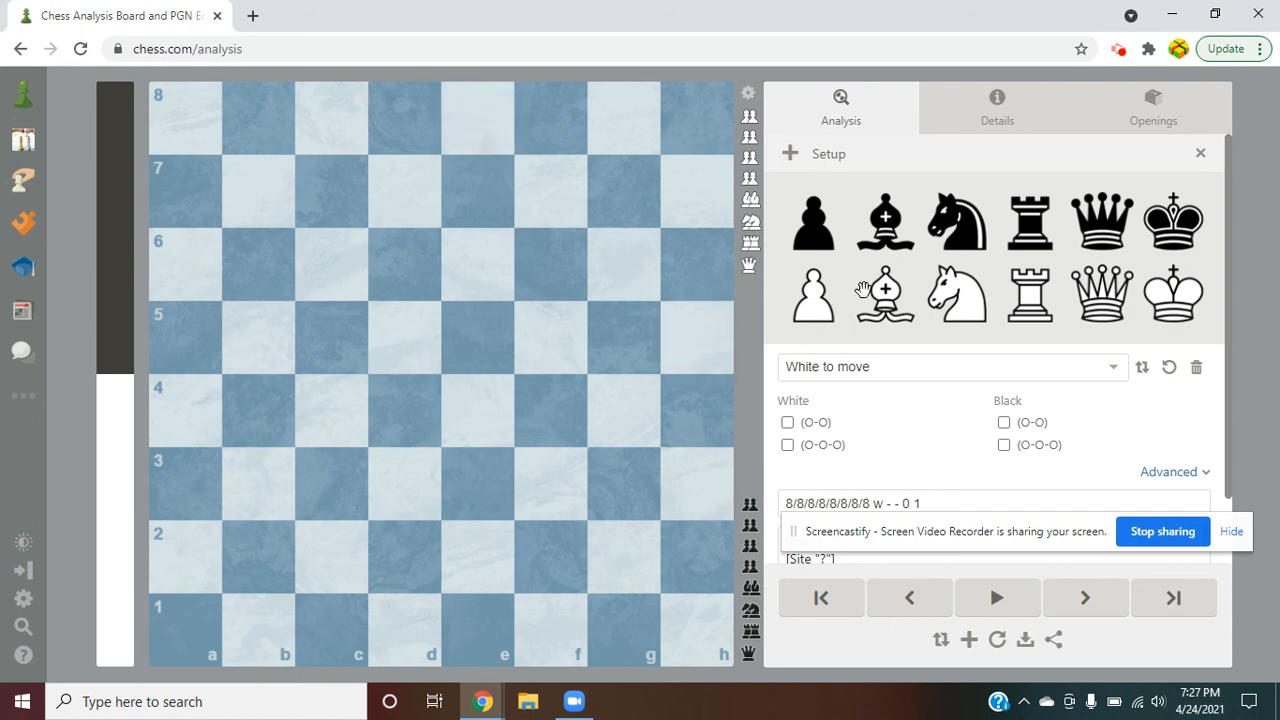
Place a white pawn back on e7 of the empty setup board.
left_click(478, 192)
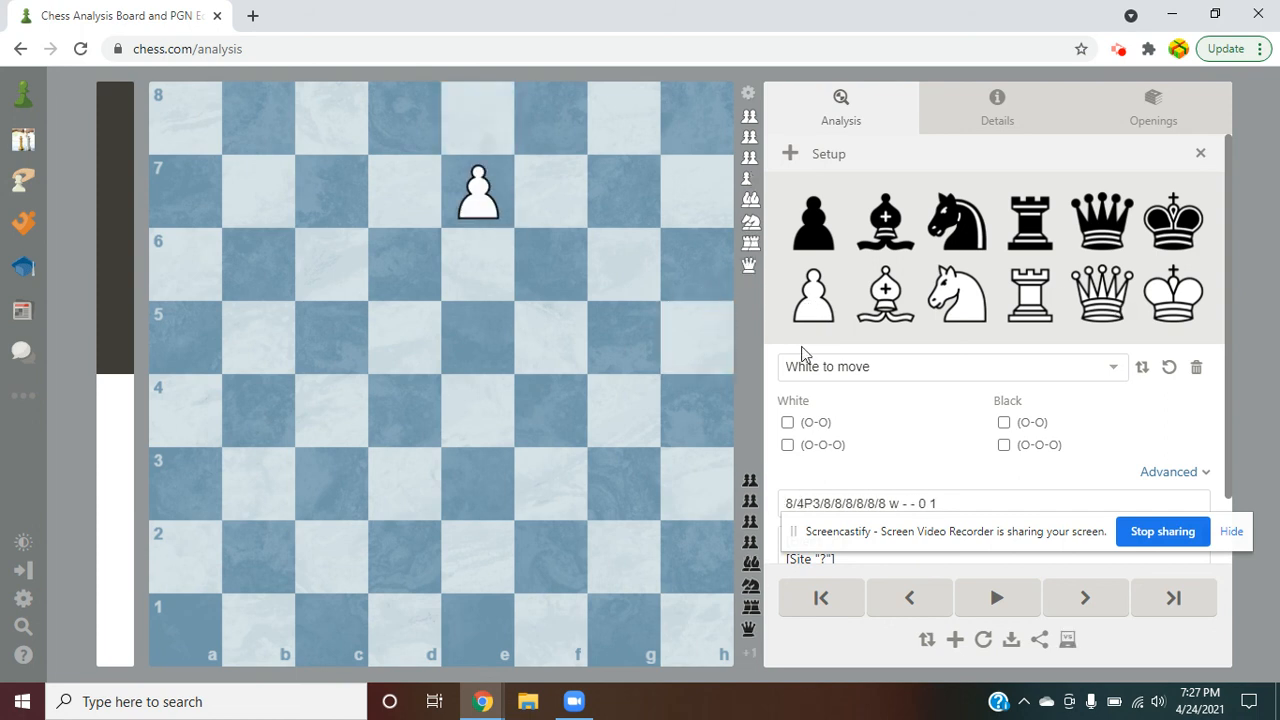
mouse_move(926, 640)
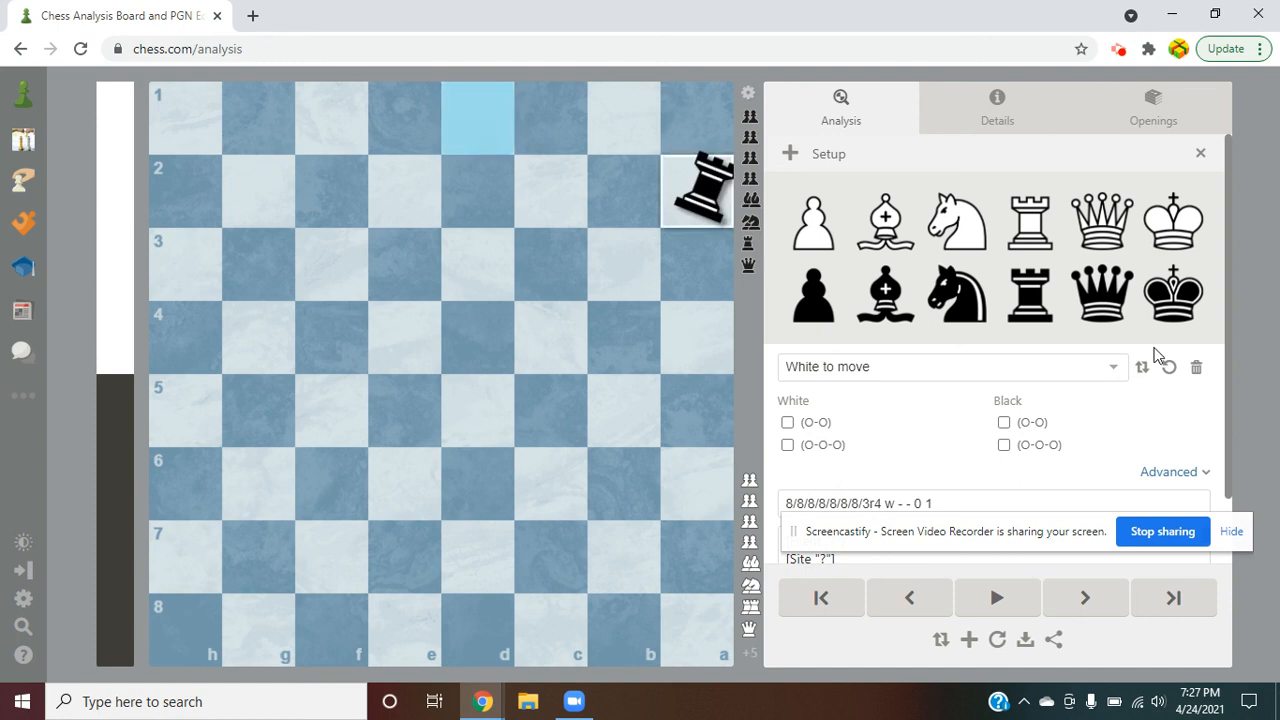
Return to White's perspective and set a single white pawn on e6.
left_click(940, 640)
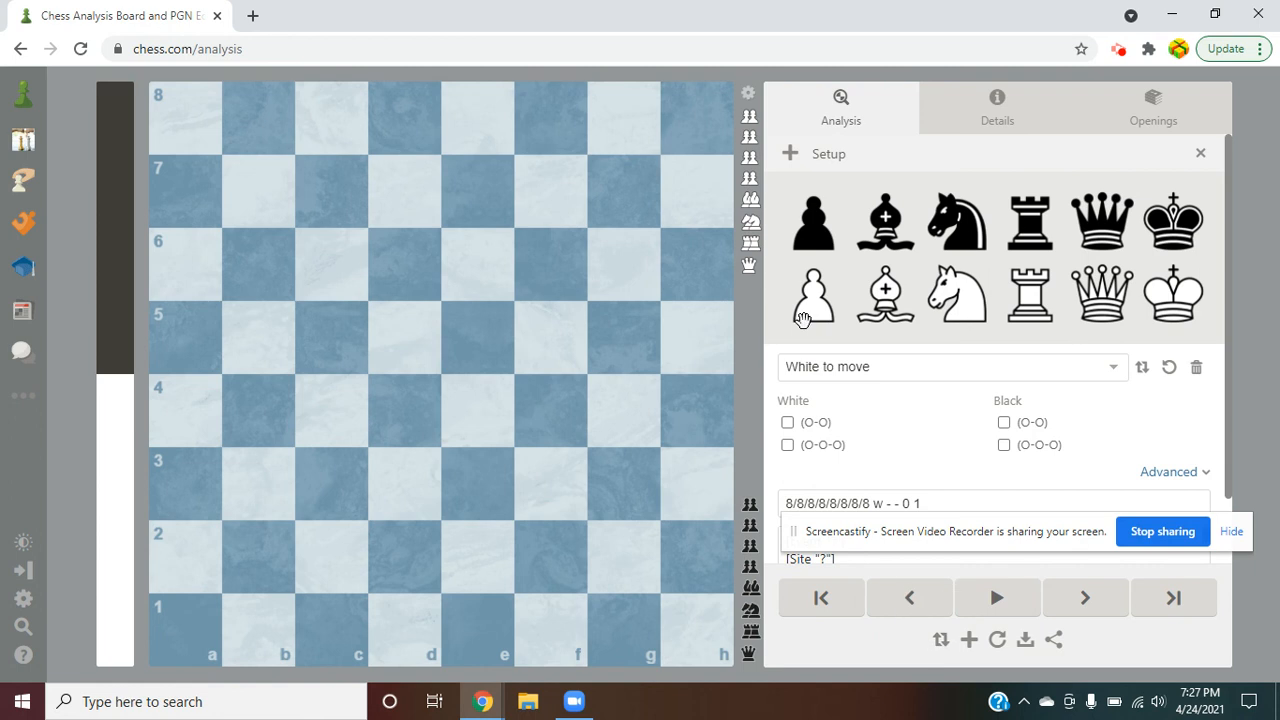
mouse_move(812, 288)
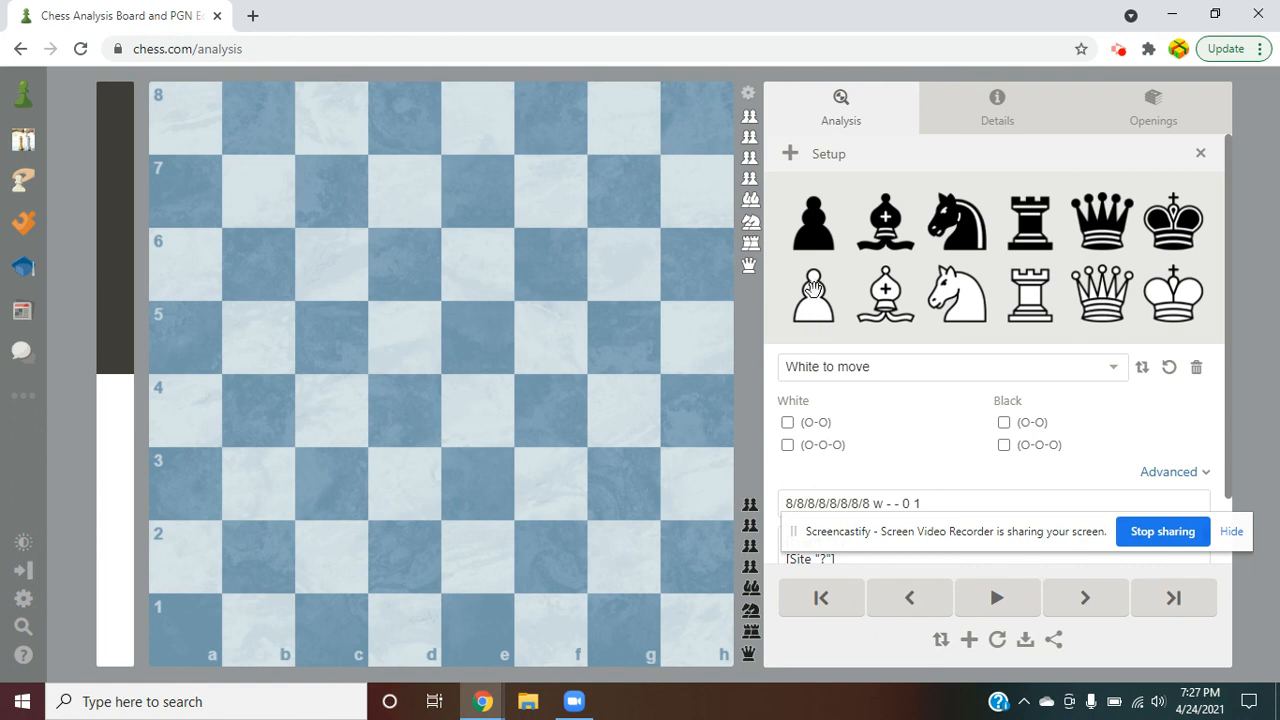
left_click(478, 264)
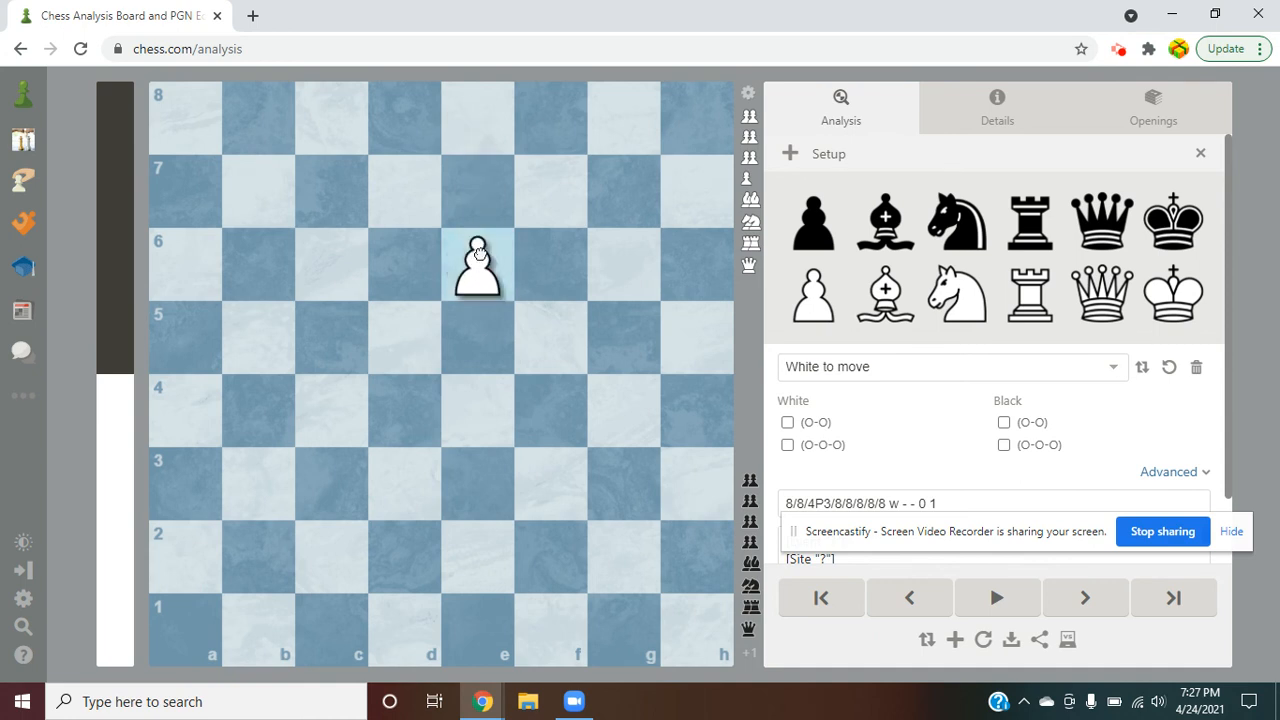
Move the white pawn e6–e7 and back, then clear it and view from Black's side.
left_click_drag(476, 264, 476, 190)
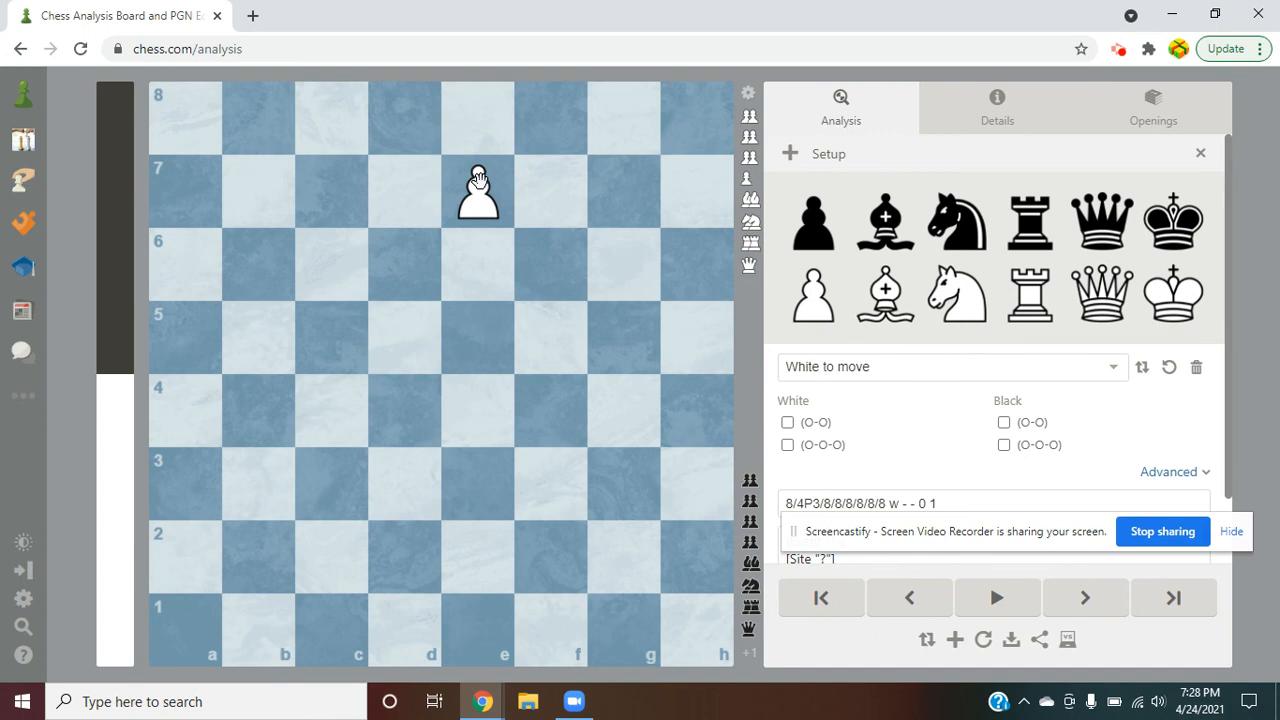
left_click_drag(476, 192, 476, 264)
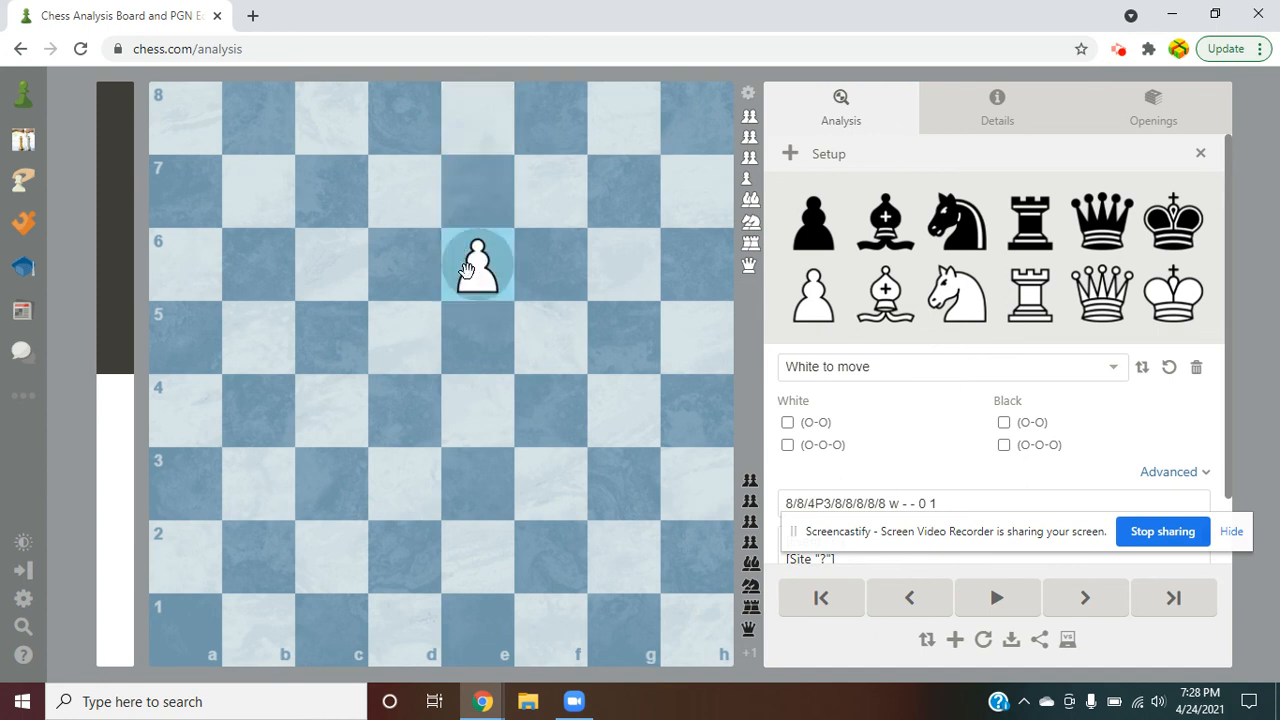
left_click(476, 264)
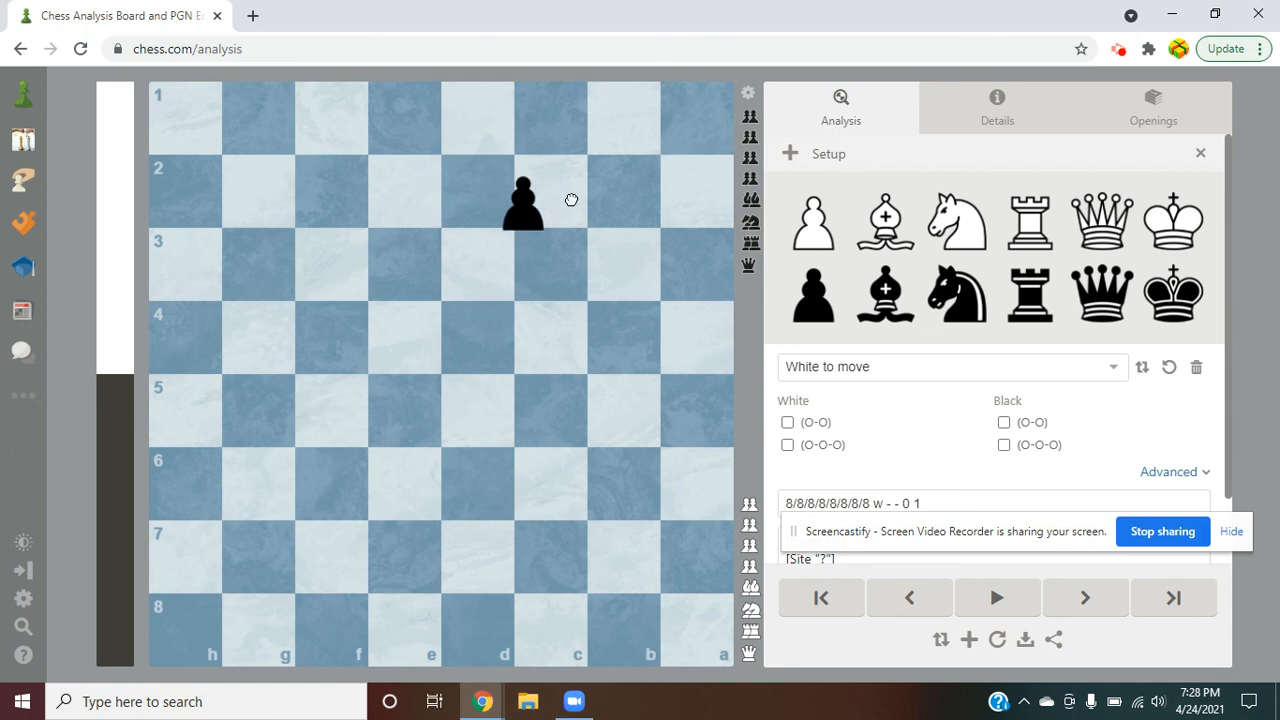
Remove the black pawn and turn the empty board back to White's perspective.
left_click_drag(524, 200, 550, 190)
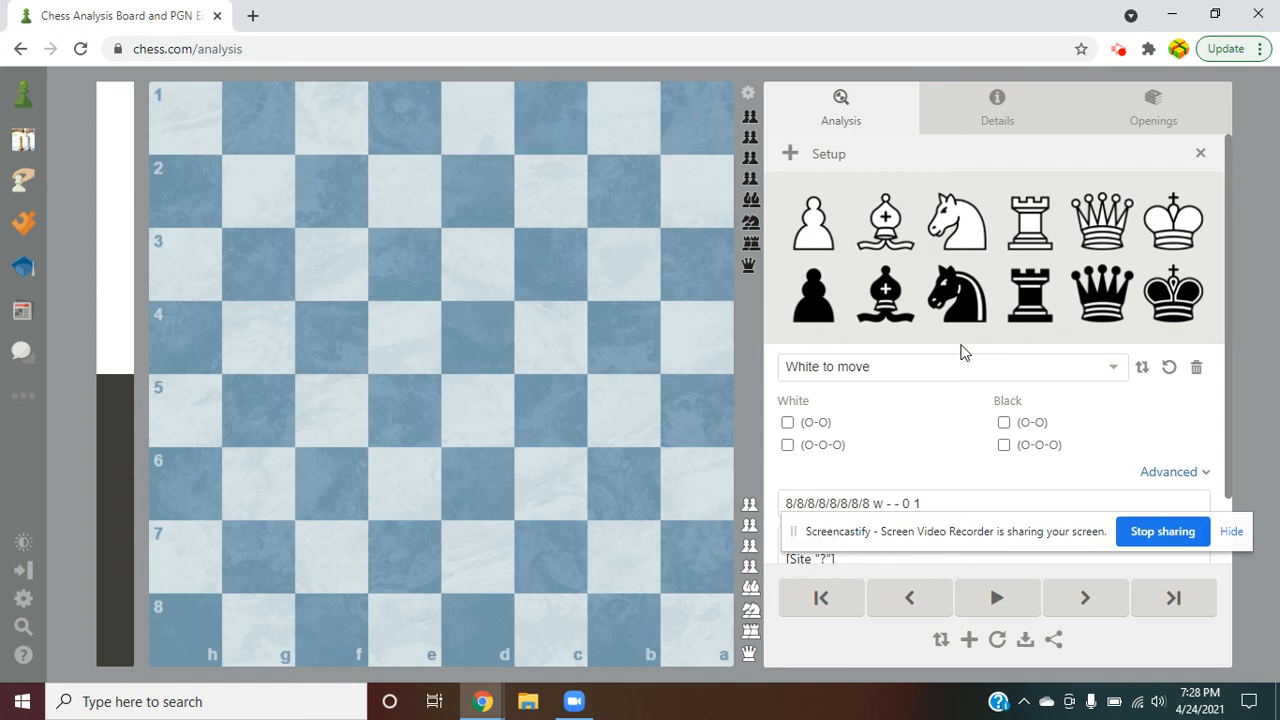
left_click(940, 640)
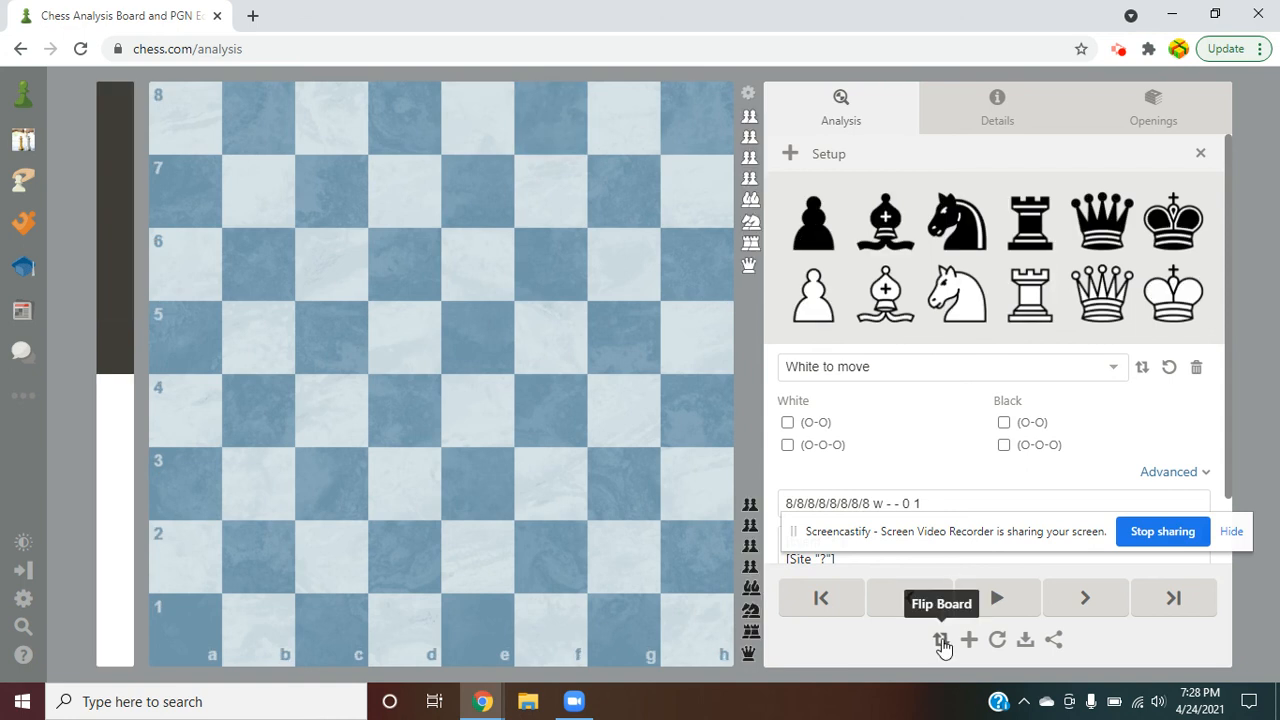